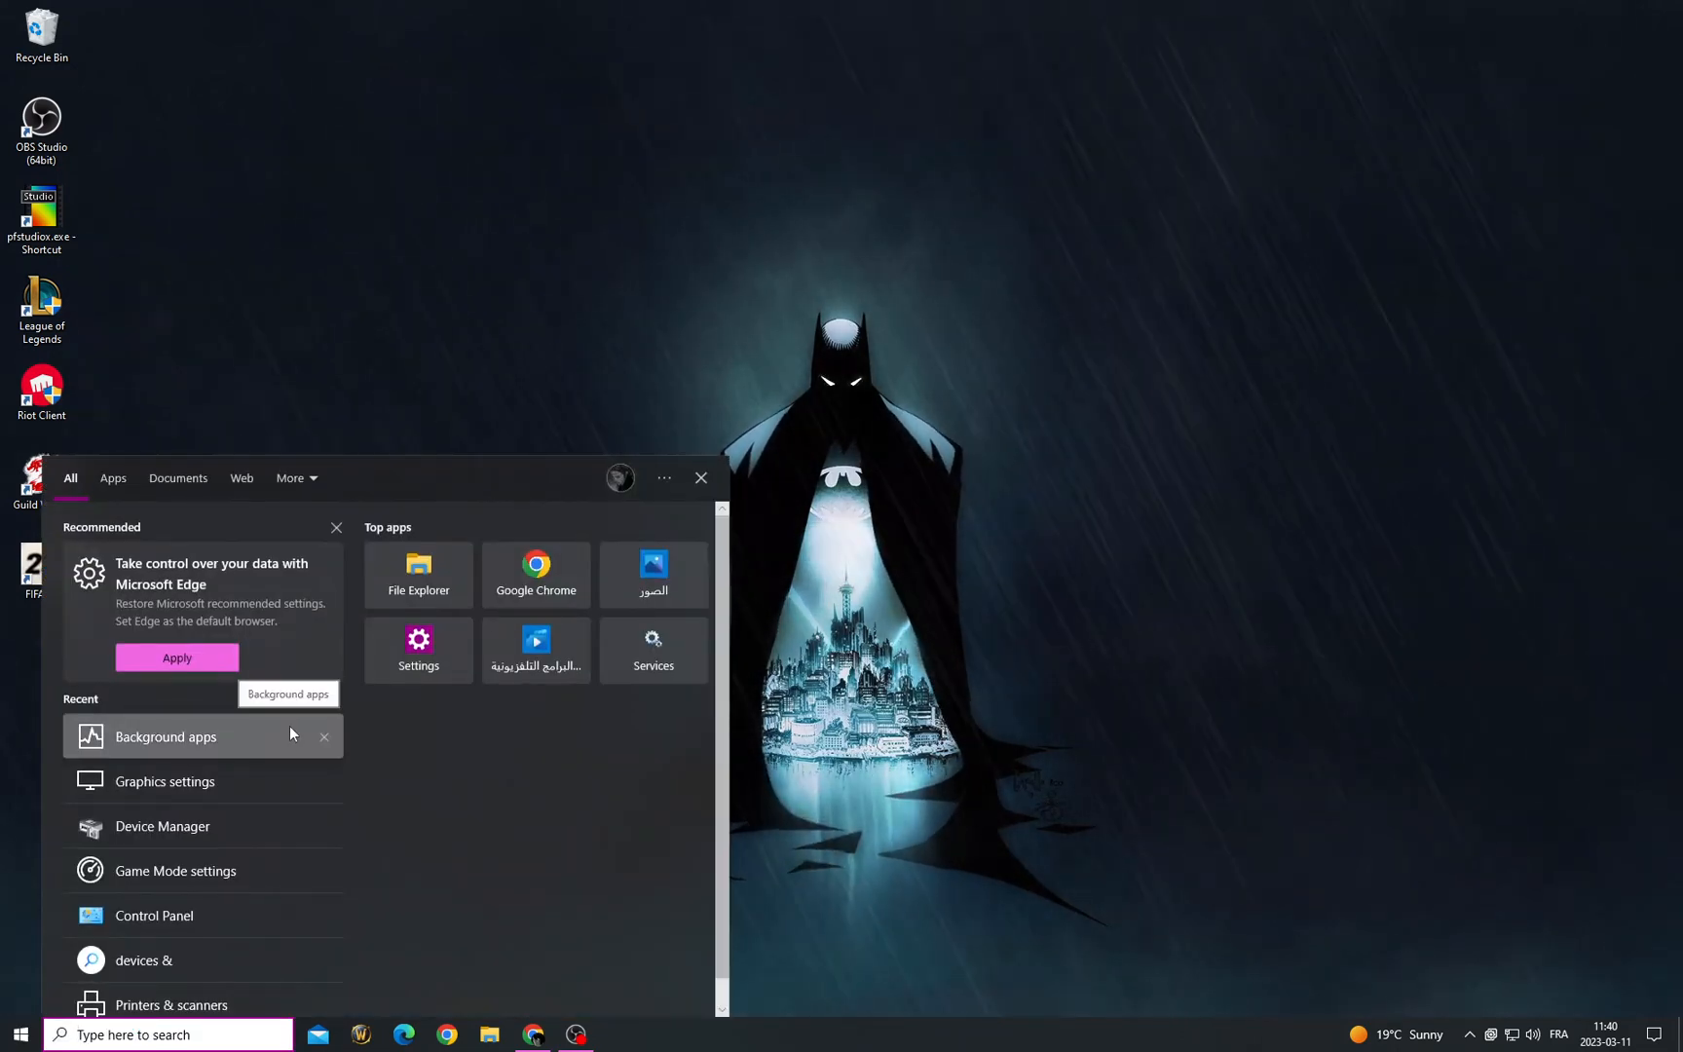
# Step: Dismiss the Start search panel showing recent settings like Background apps
pyautogui.click(165, 736)
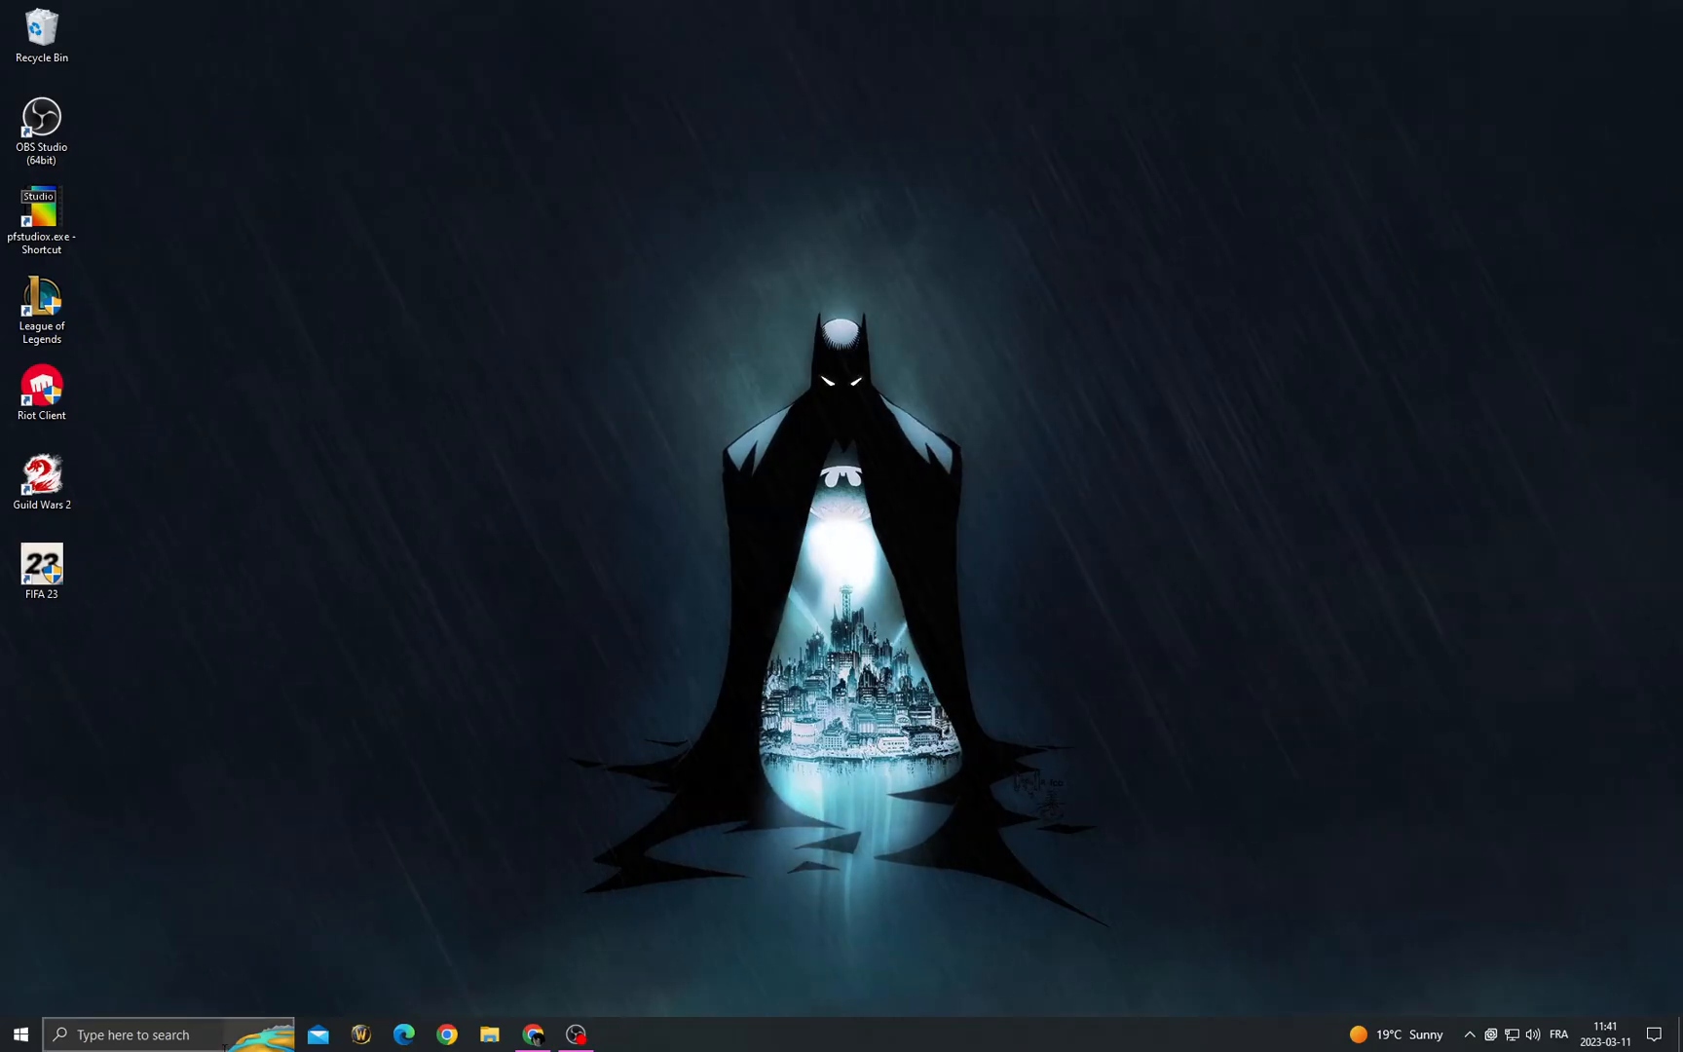
# Step: Search 'windows Update settings', open Windows Update, and check for updates
pyautogui.write('windows Update settings')
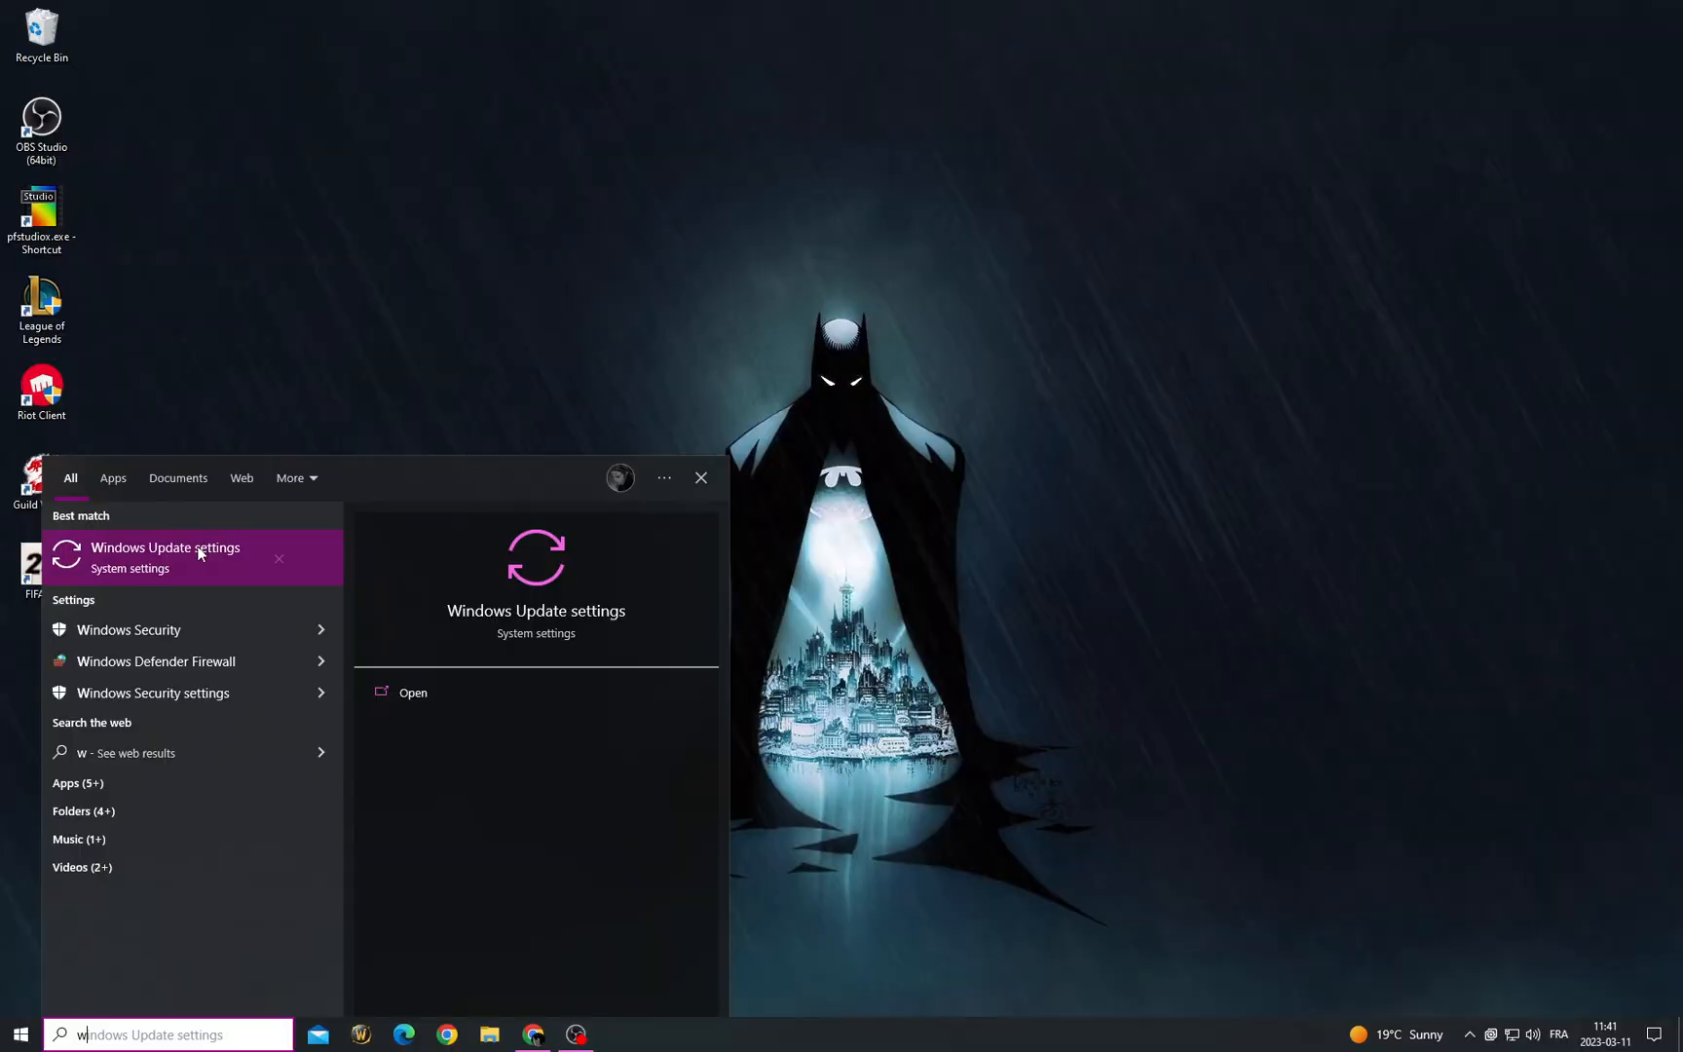
pyautogui.click(167, 554)
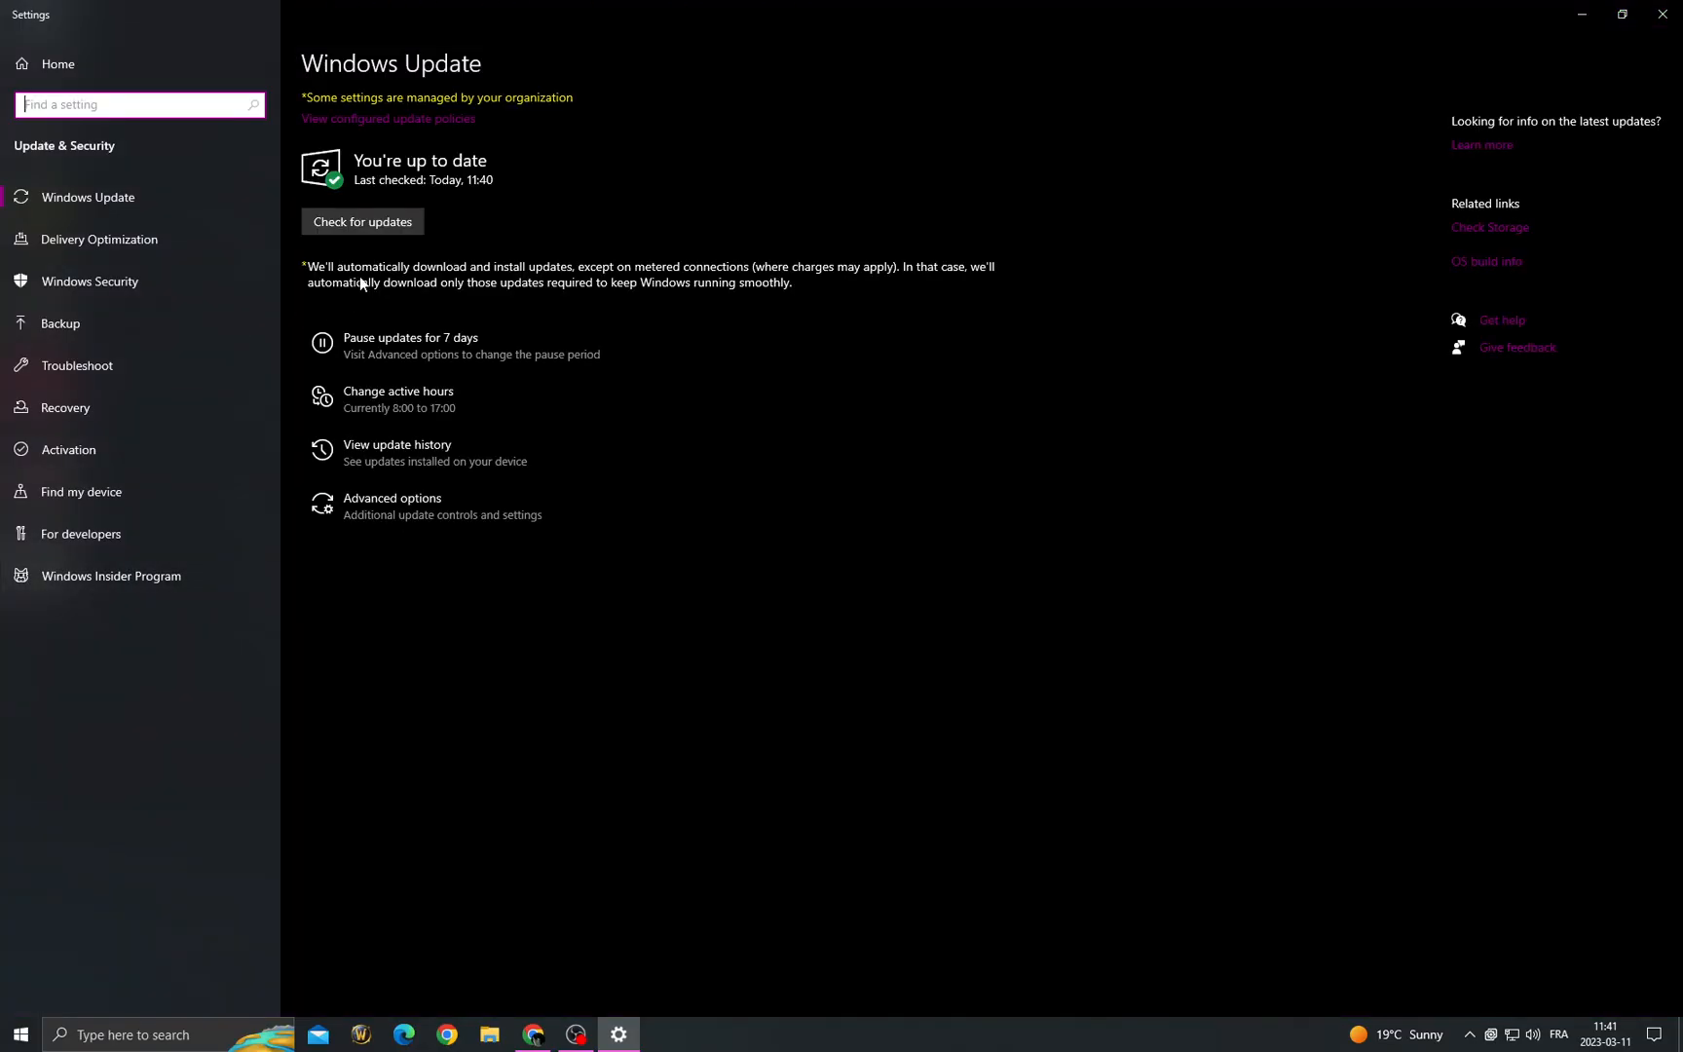
pyautogui.click(362, 221)
pyautogui.write('gra')
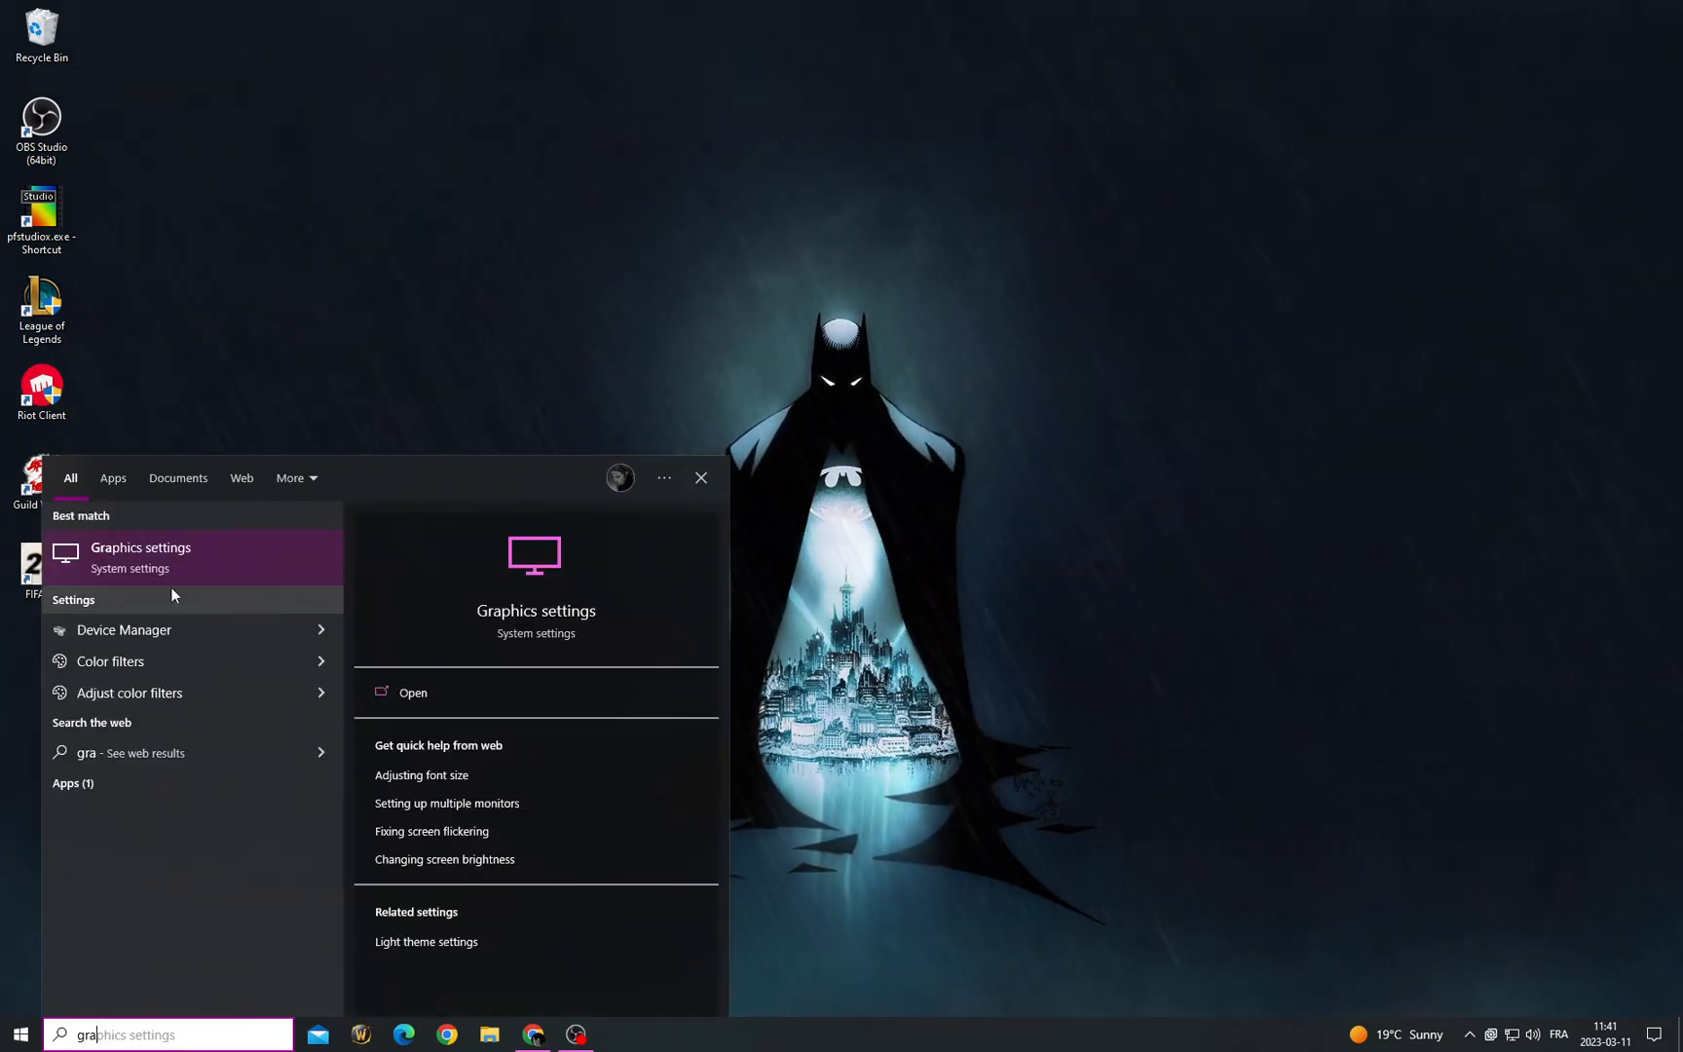
# Step: Open Graphics settings with GPU scheduling on, then close Settings
pyautogui.click(139, 558)
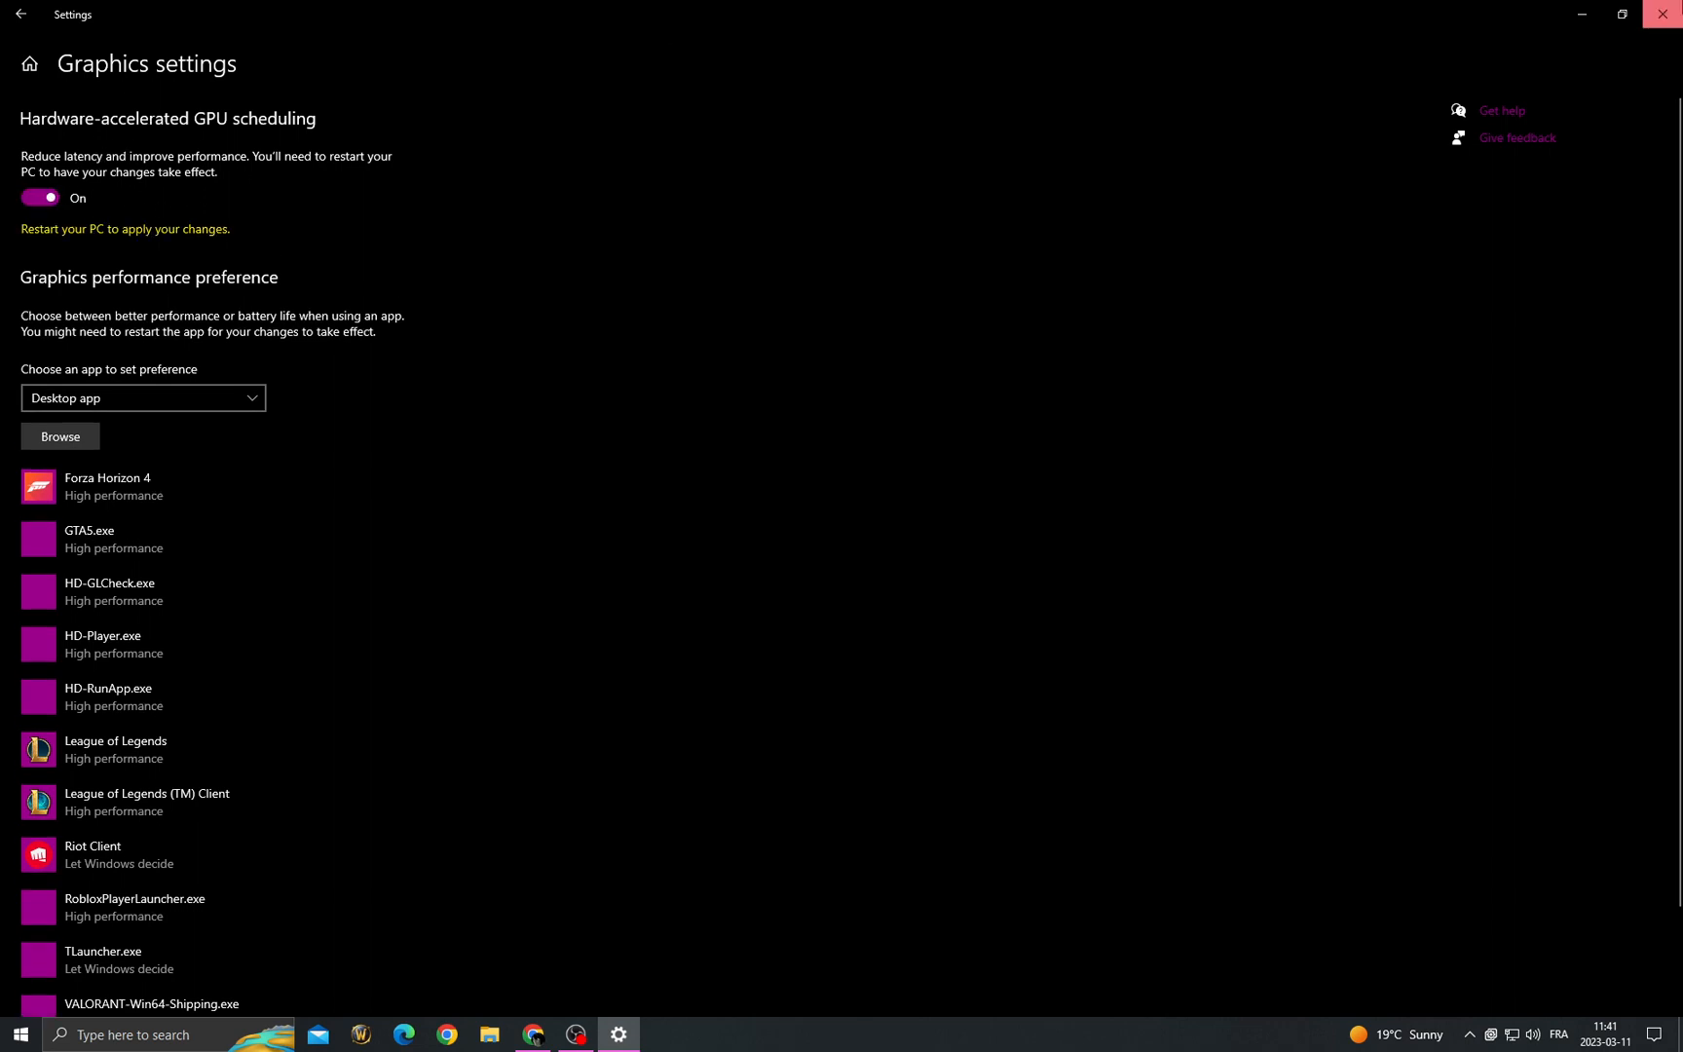
pyautogui.click(19, 1034)
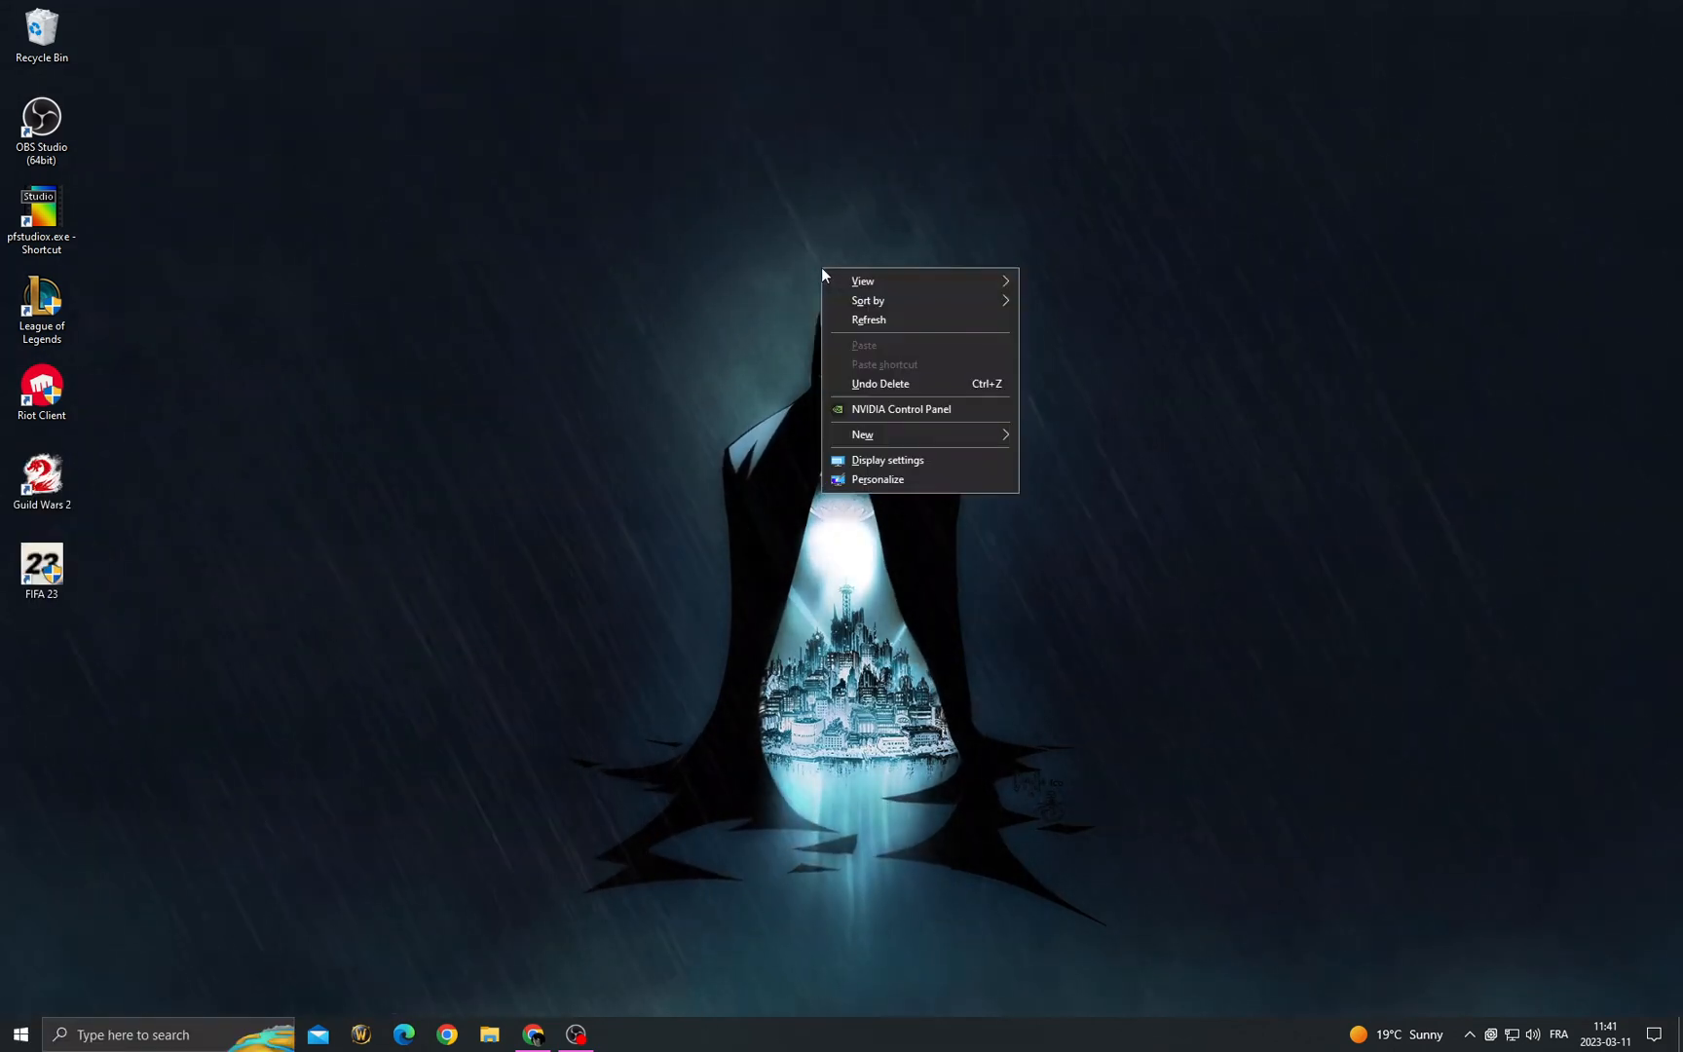
# Step: Choose NVIDIA Control Panel from the desktop context menu
pyautogui.click(939, 421)
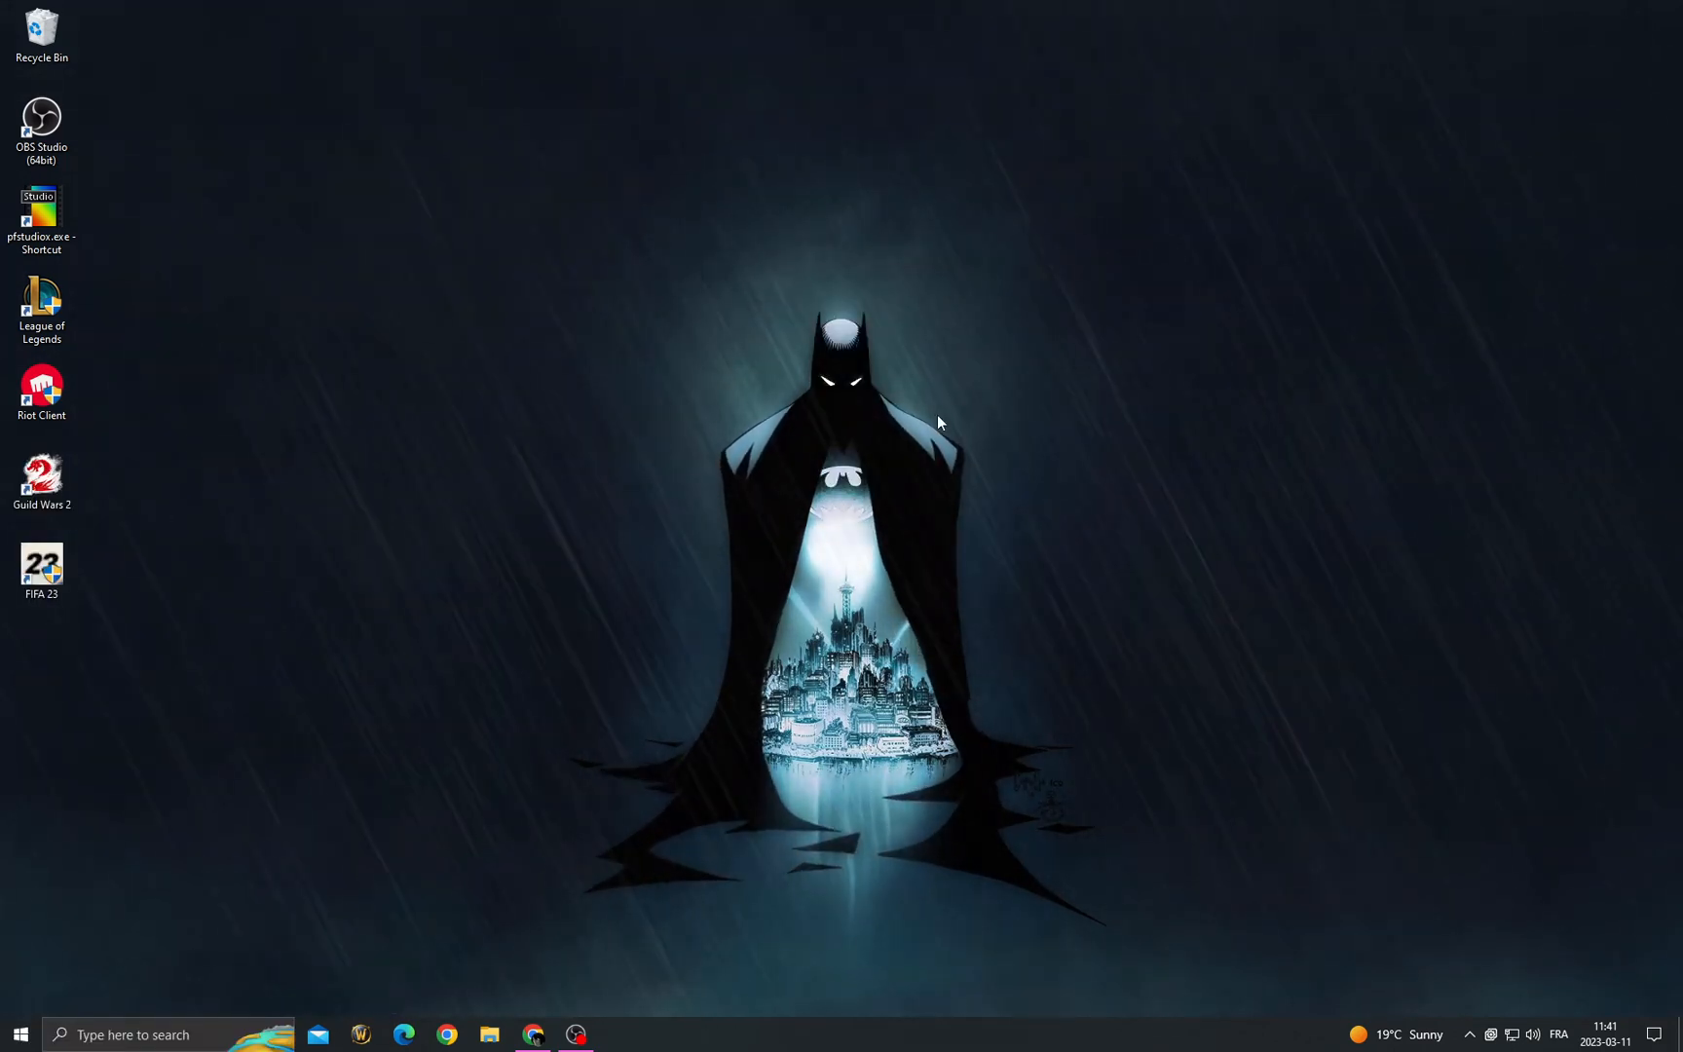
pyautogui.moveTo(816, 510)
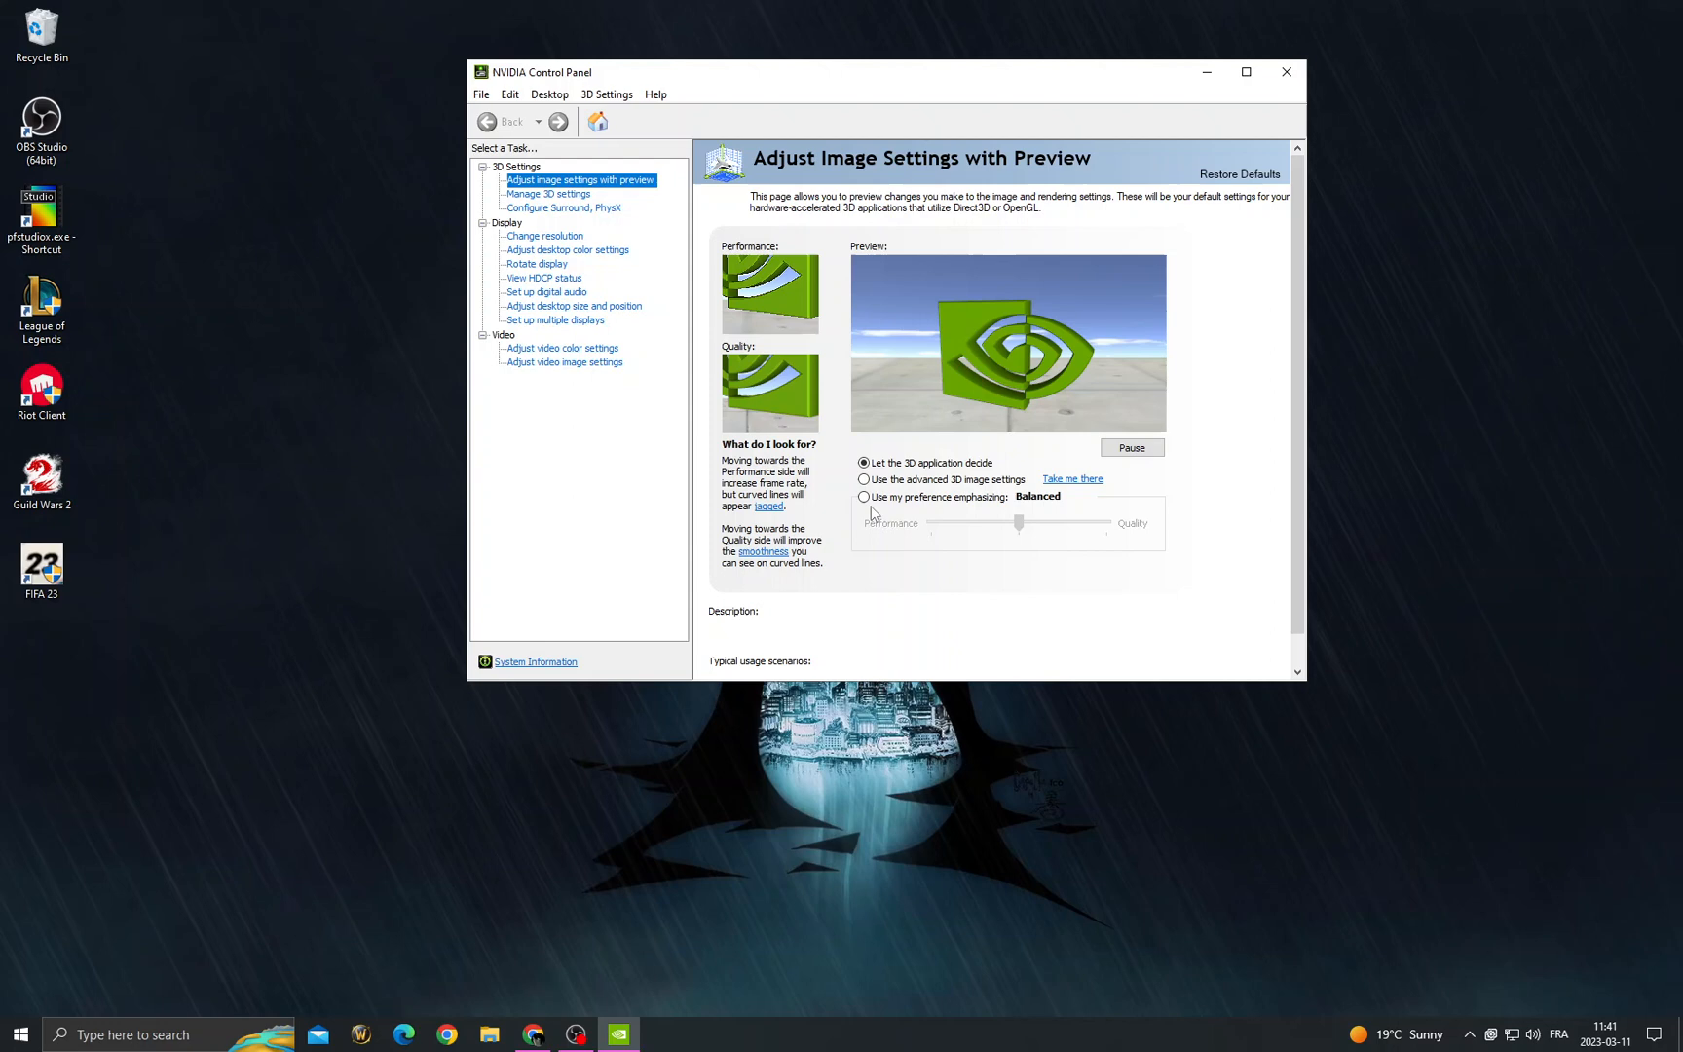
# Step: Set image settings to emphasize Performance and apply the change
pyautogui.click(863, 497)
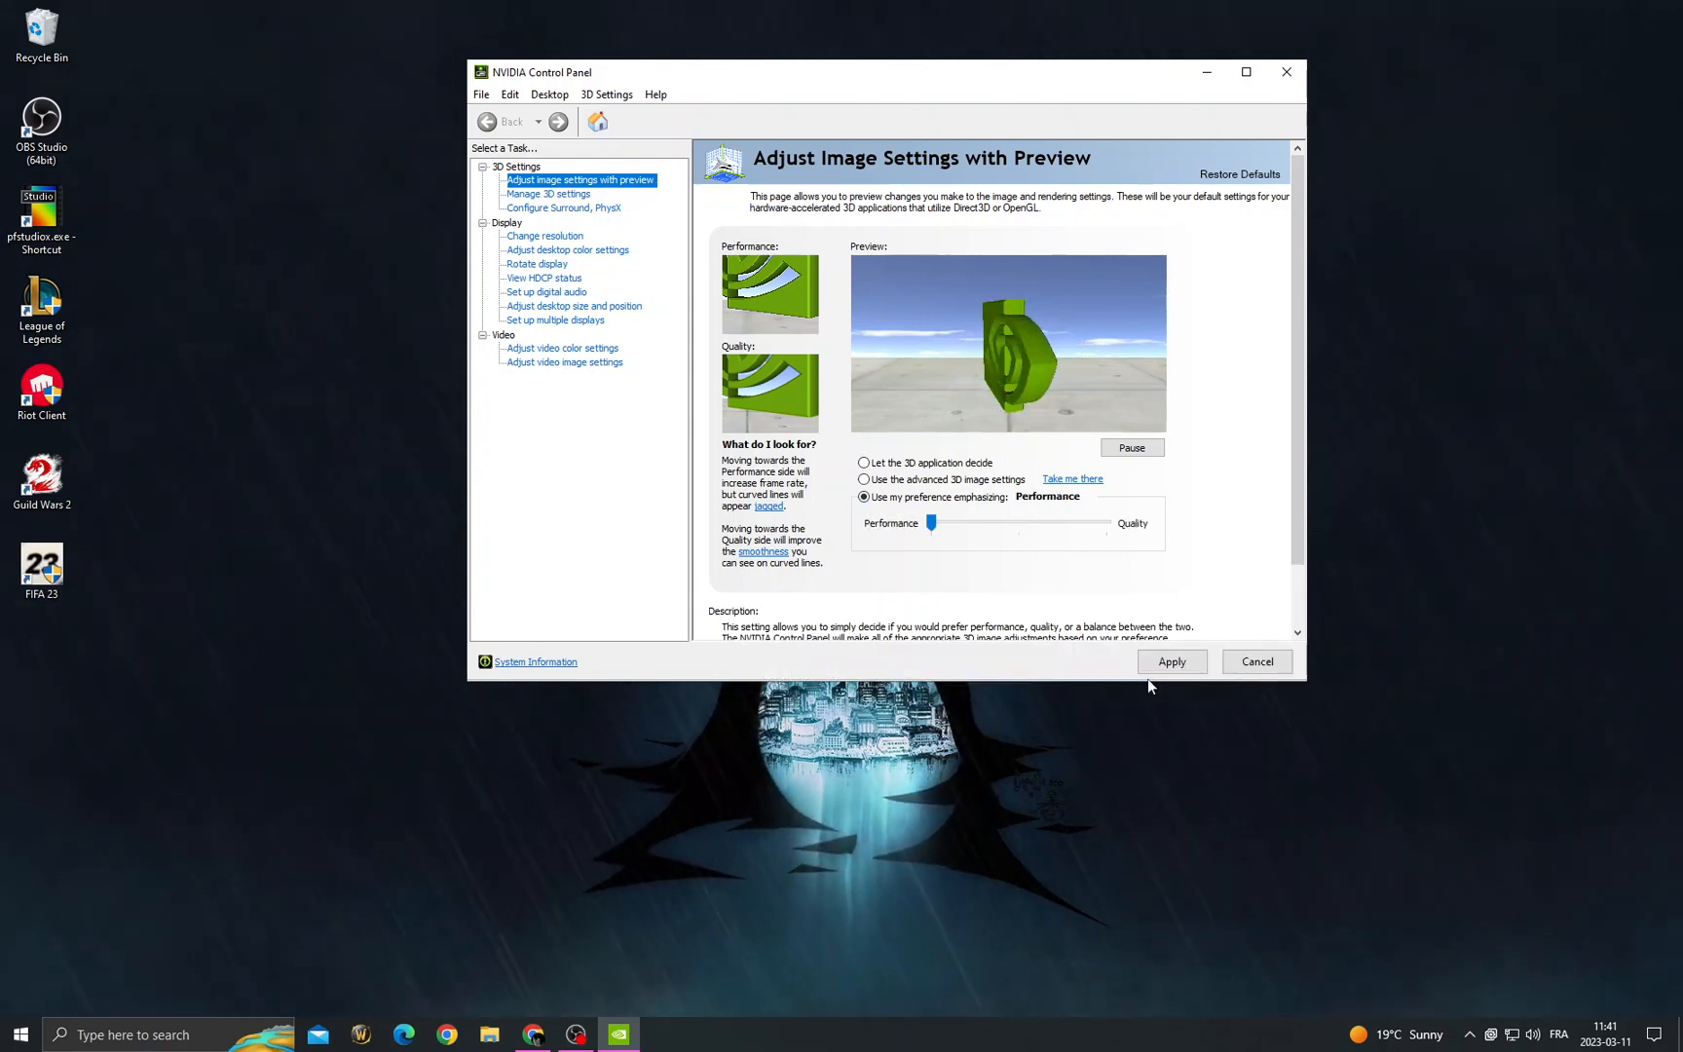
pyautogui.click(1170, 661)
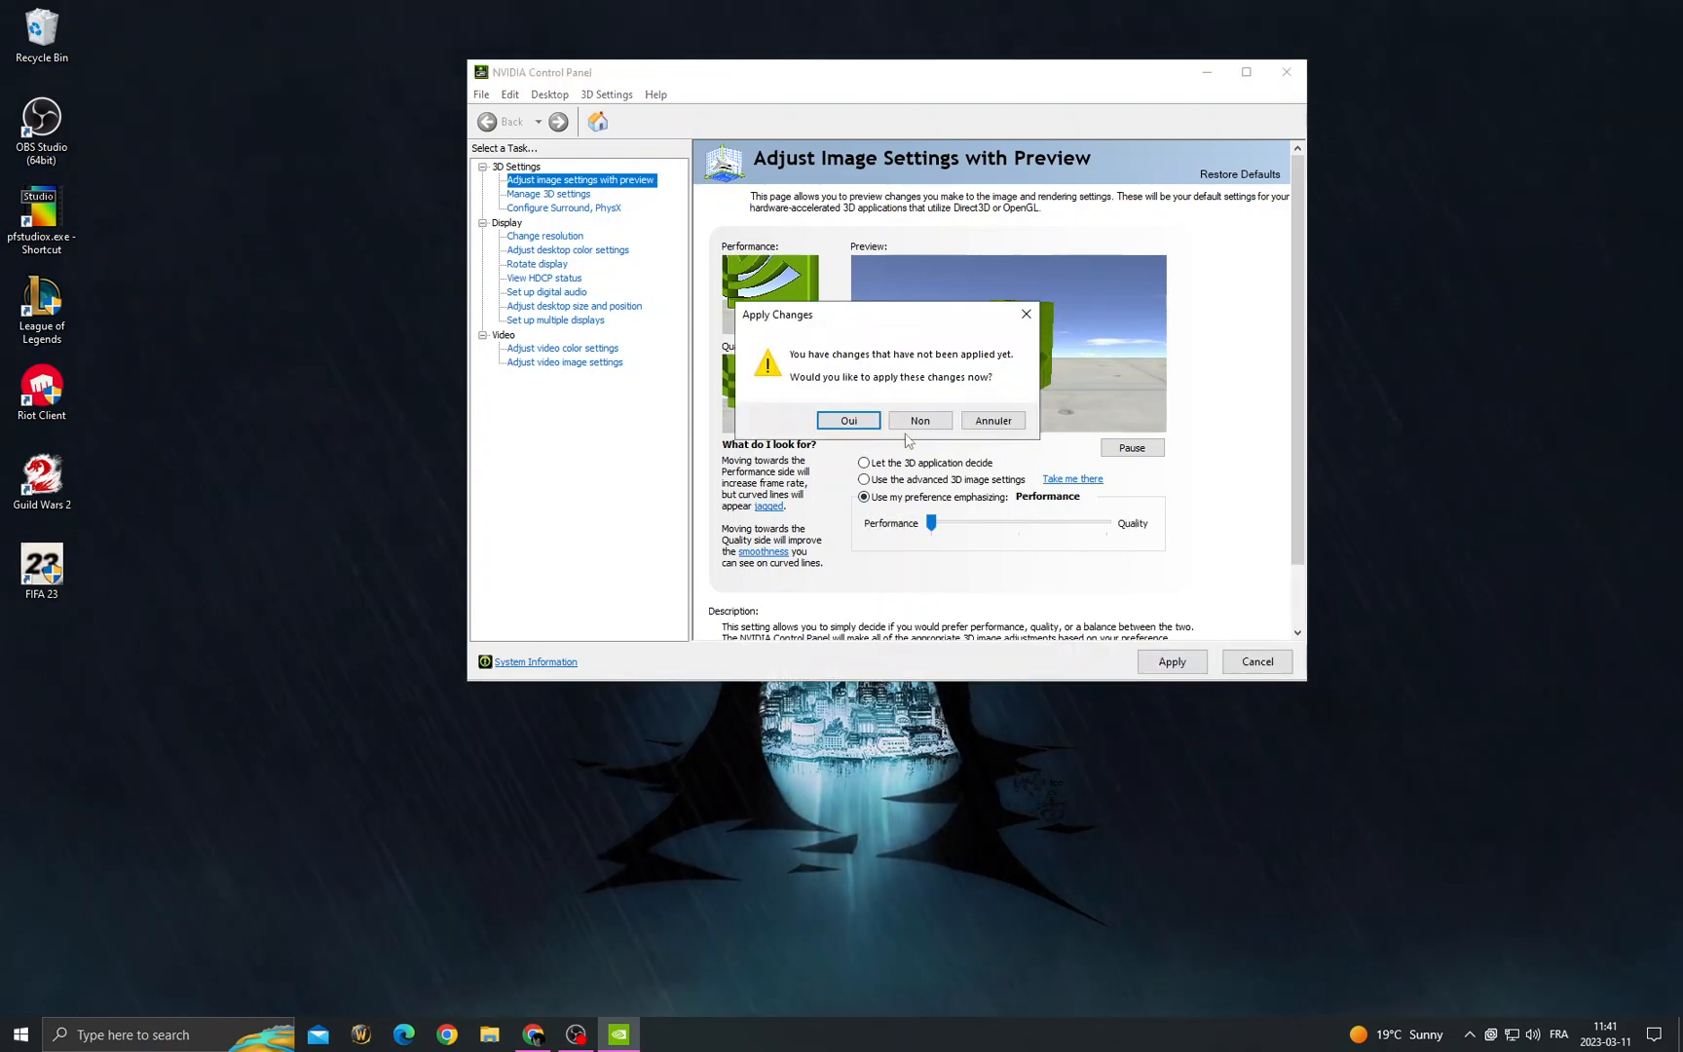